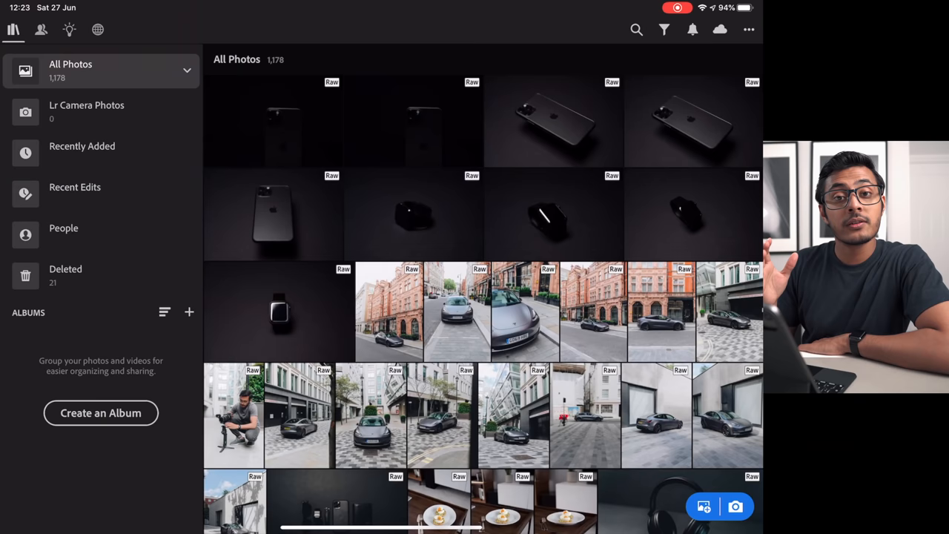
Open the dark Apple Watch product shot from All Photos in the Edit view
double_click(278, 311)
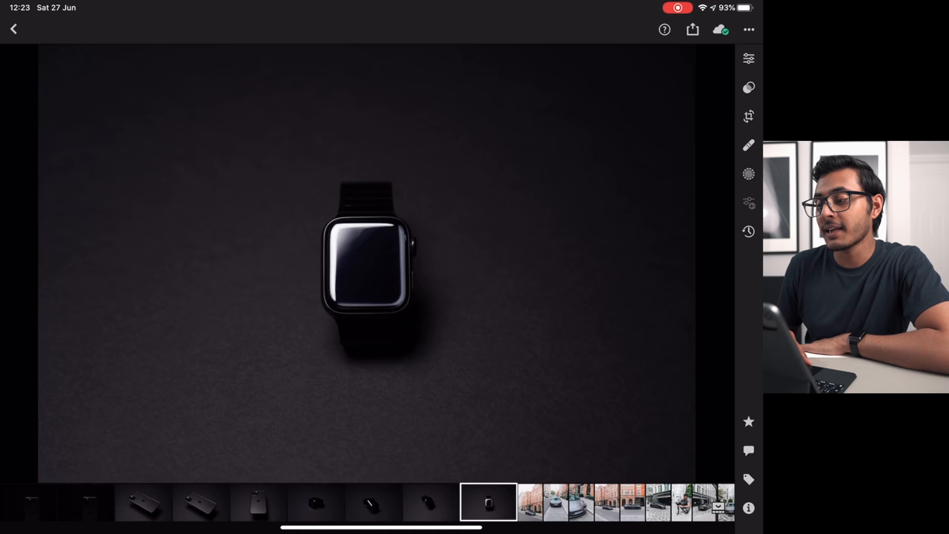
Try Oliur's presets O-03 and O-205 on the watch photo and keep the result
click(748, 59)
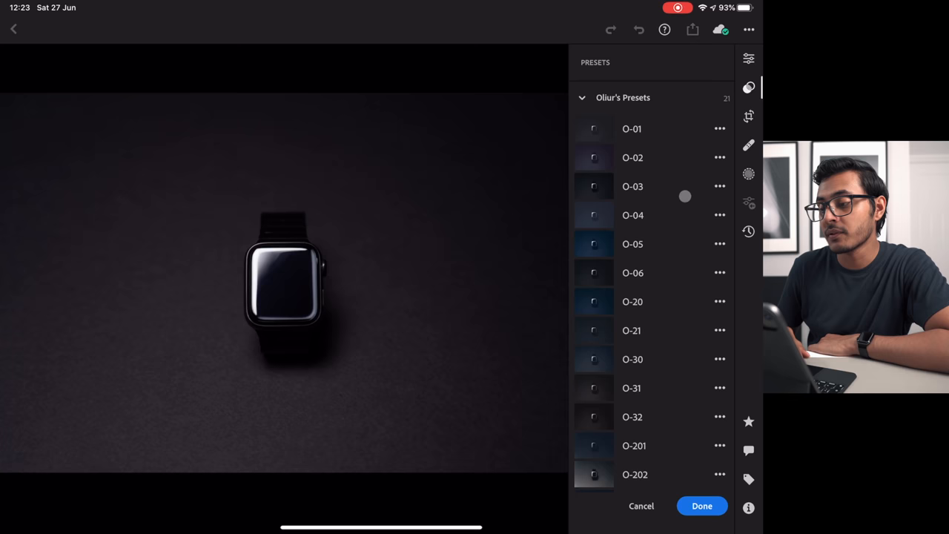
click(632, 186)
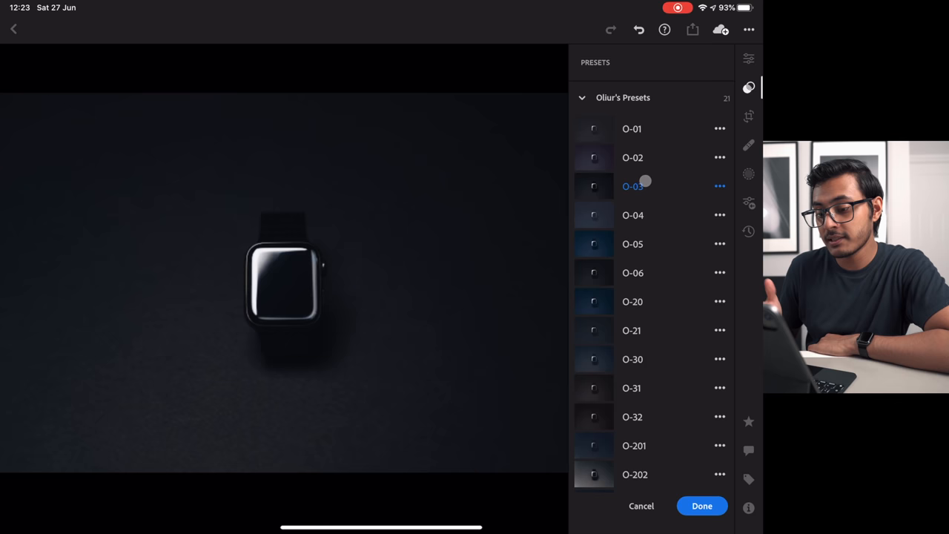
scroll(down, 3)
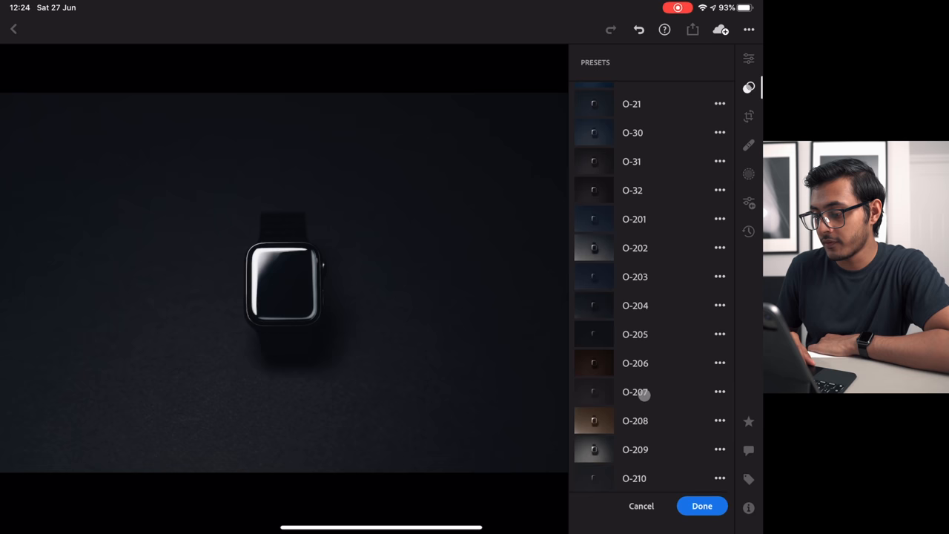
click(635, 334)
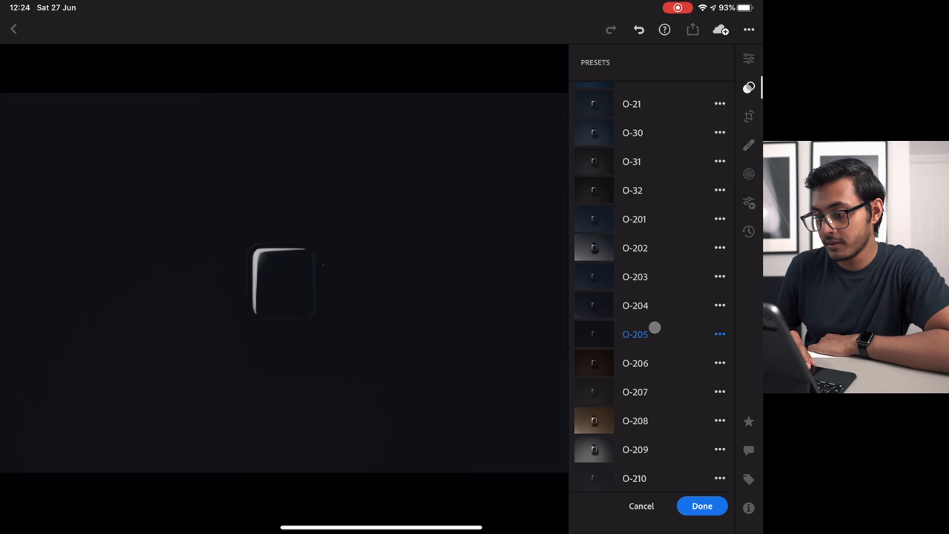
click(635, 248)
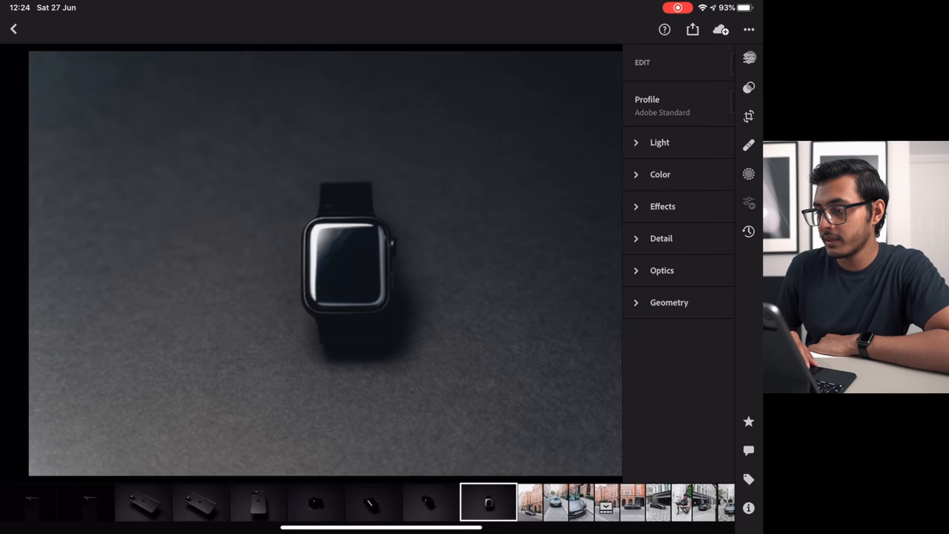
In Color, lower then raise the white balance temperature to about 5276K
click(660, 143)
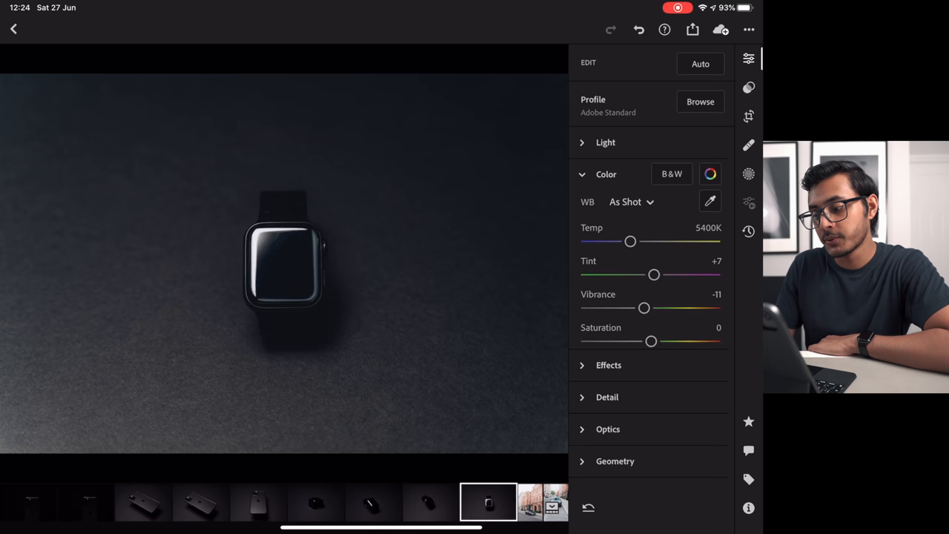
drag(630, 241, 617, 241)
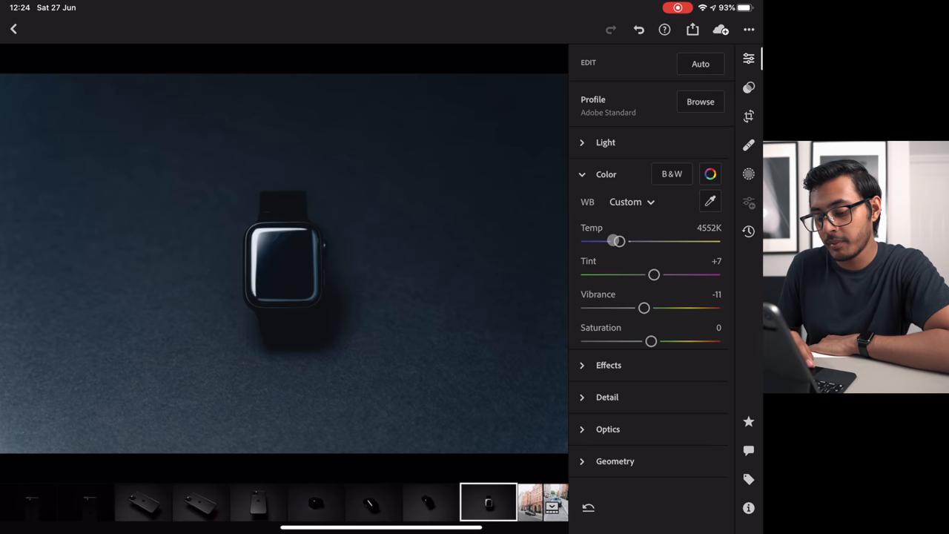
drag(619, 240, 626, 241)
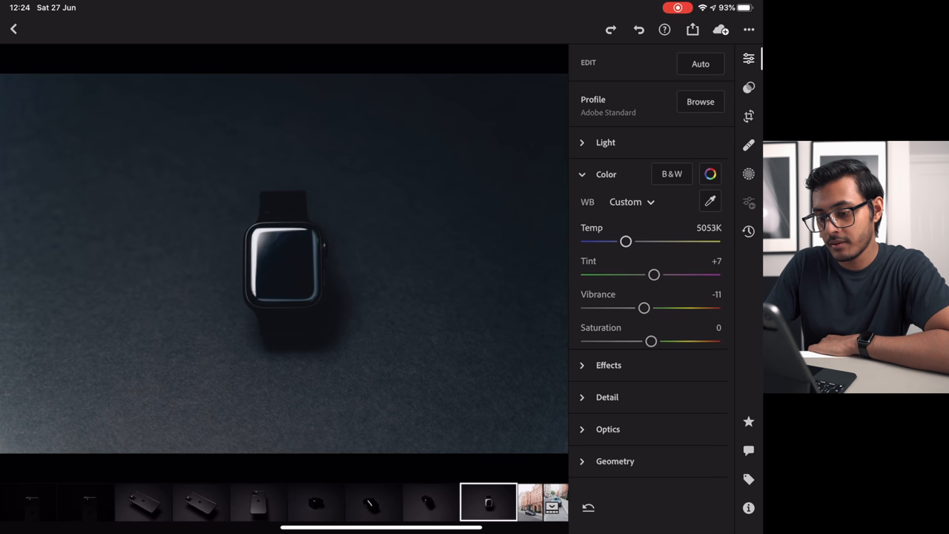
drag(626, 241, 629, 241)
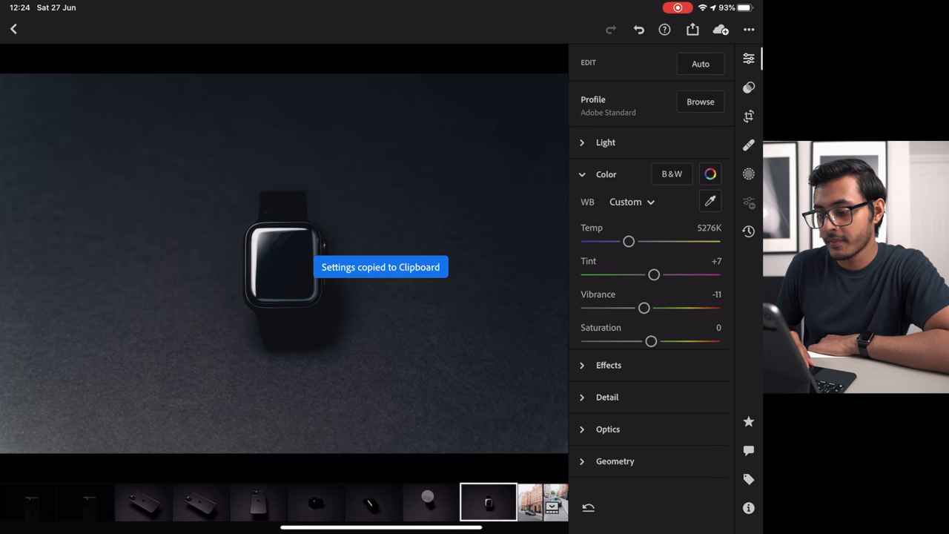
Switch to the angled watch photo and adjust a Light slider
click(431, 502)
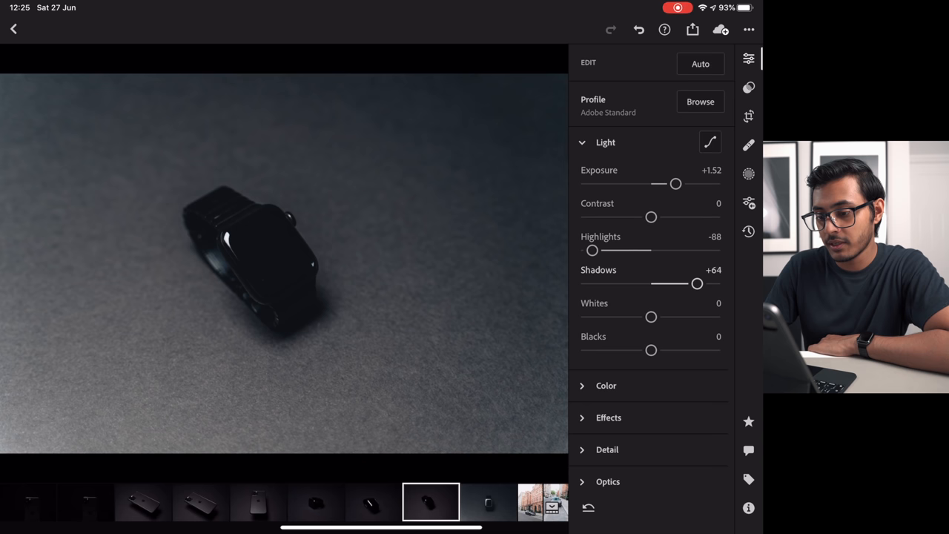
drag(698, 283, 691, 284)
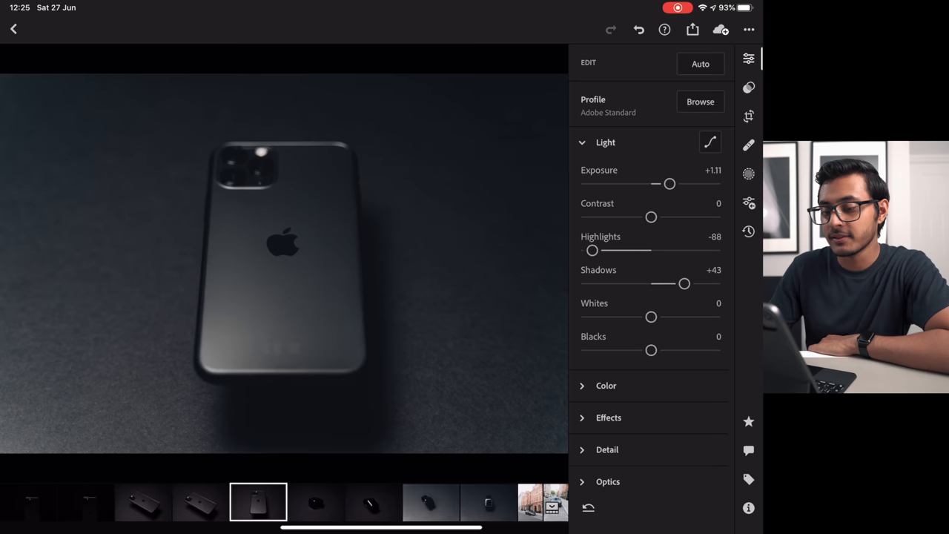
Paste the copied edit onto the angled iPhone shots and bring up the paste options
click(488, 503)
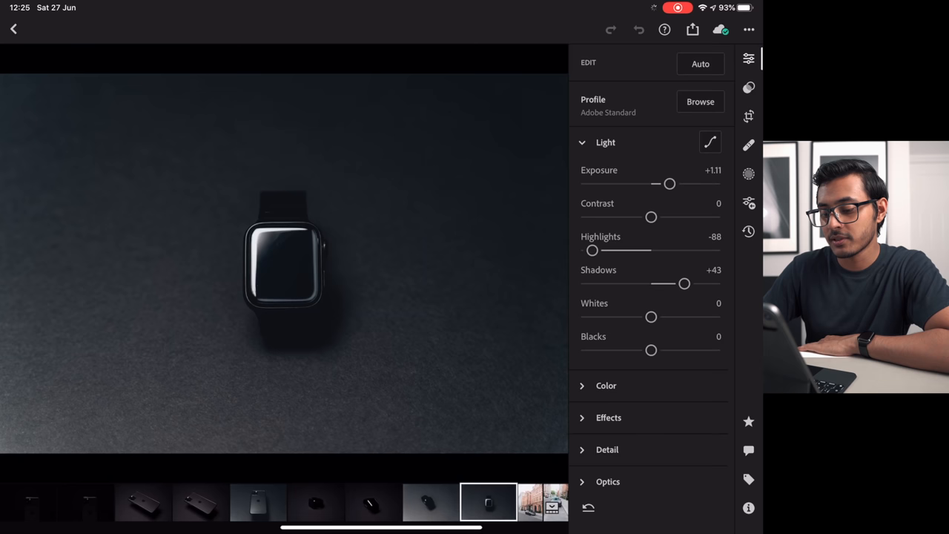
click(201, 502)
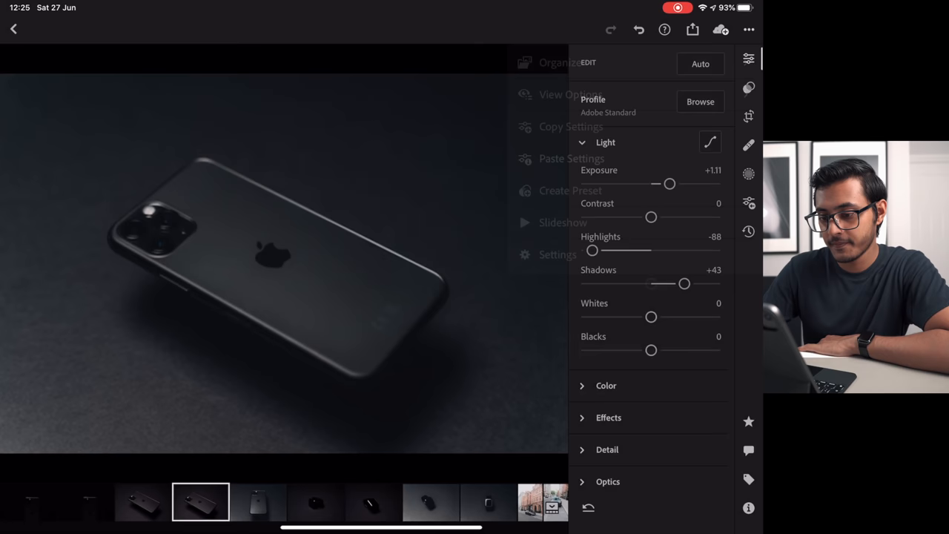
click(143, 502)
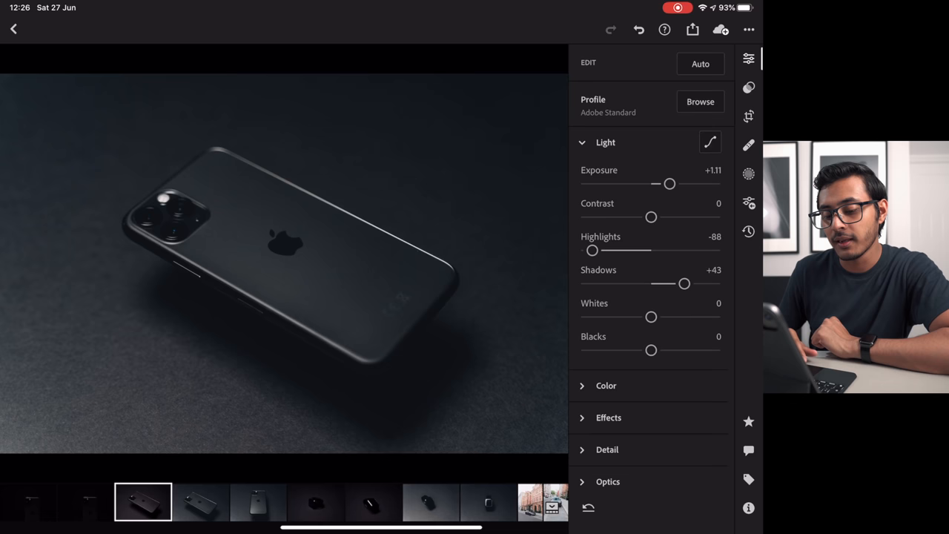
click(748, 29)
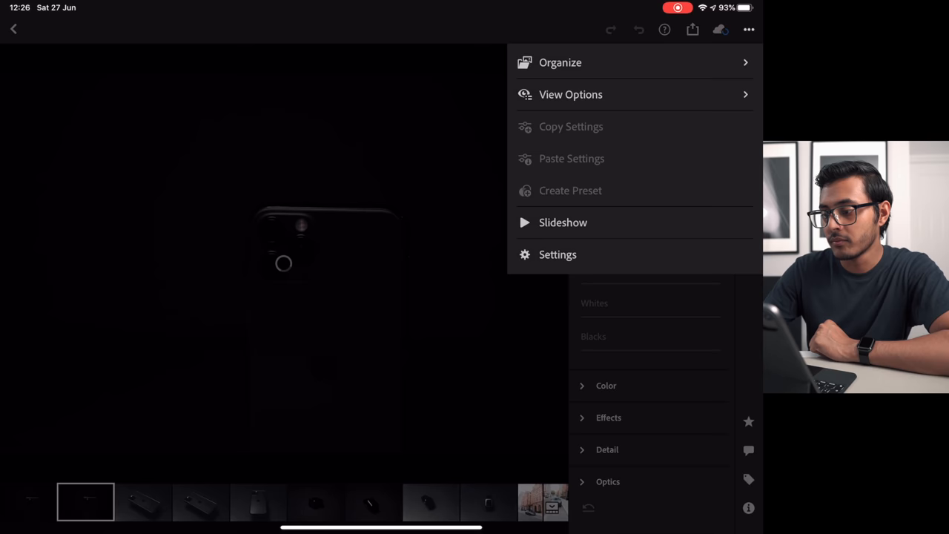